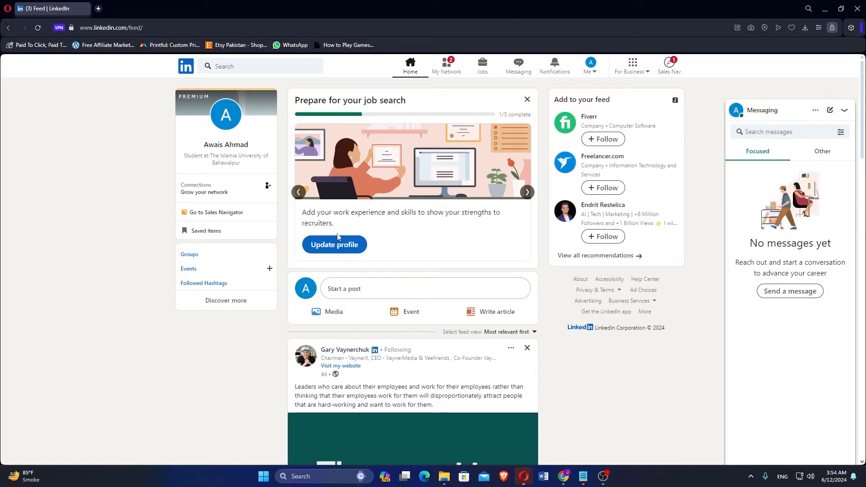
{"action": "mouse_move", "coordinate": [577, 53]}
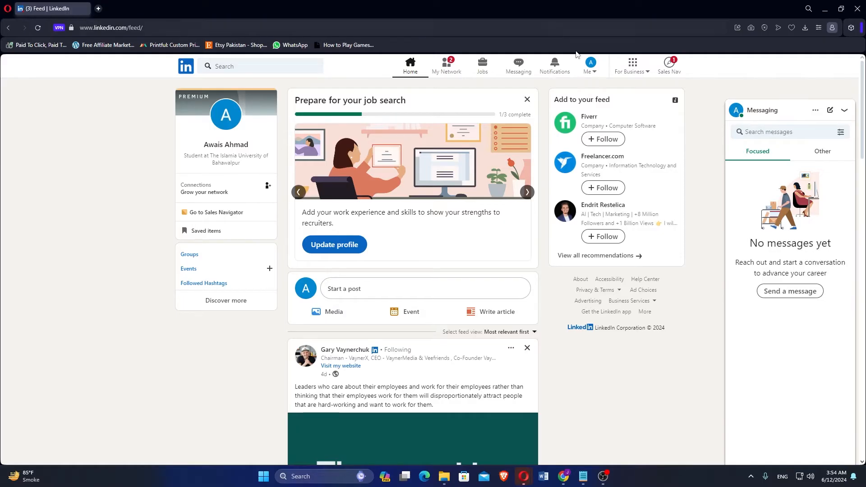
From the Me menu, go to Premium features under Account
{"action": "left_click", "coordinate": [588, 65]}
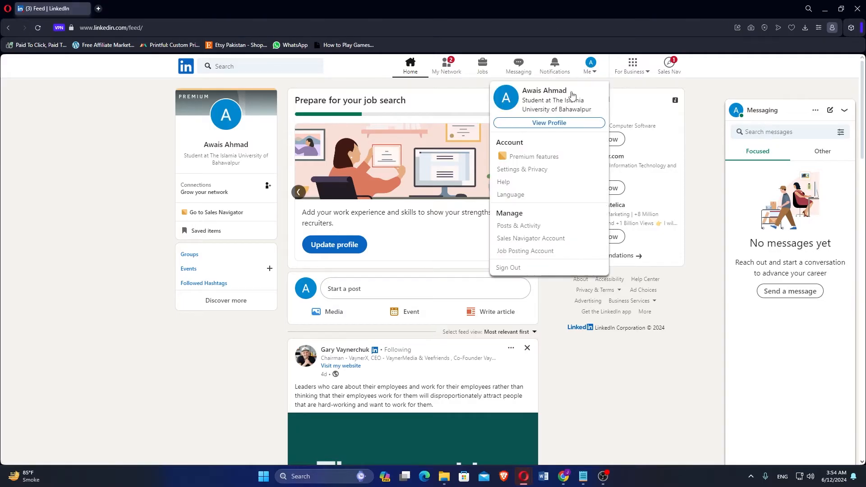
{"action": "mouse_move", "coordinate": [533, 160]}
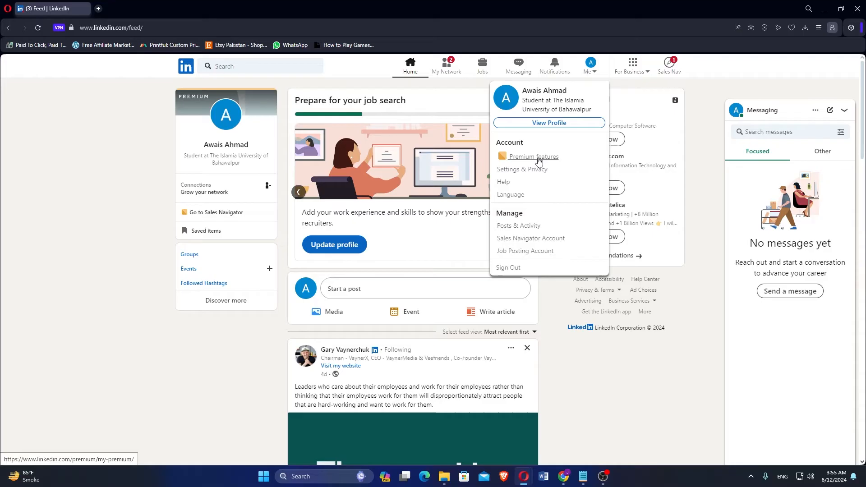
{"action": "left_click", "coordinate": [534, 159]}
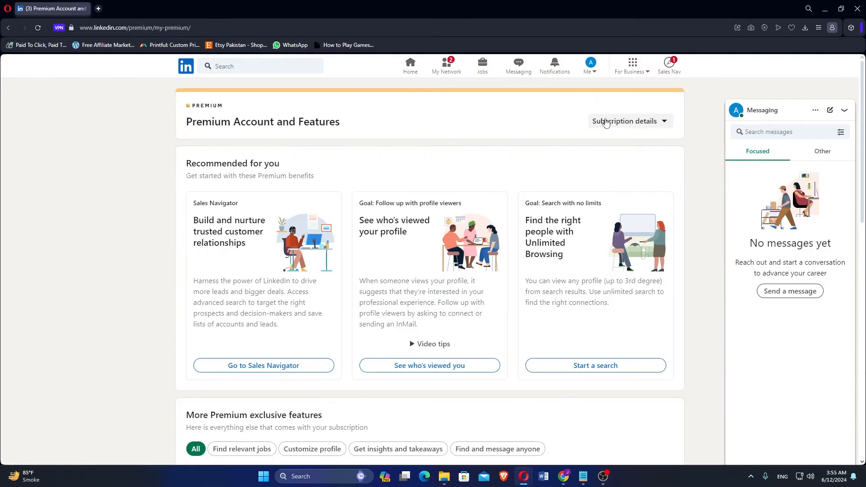
Via Subscription details and Manage subscription, reach the Admin Center showing Sales Navigator Core
{"action": "left_click", "coordinate": [627, 122]}
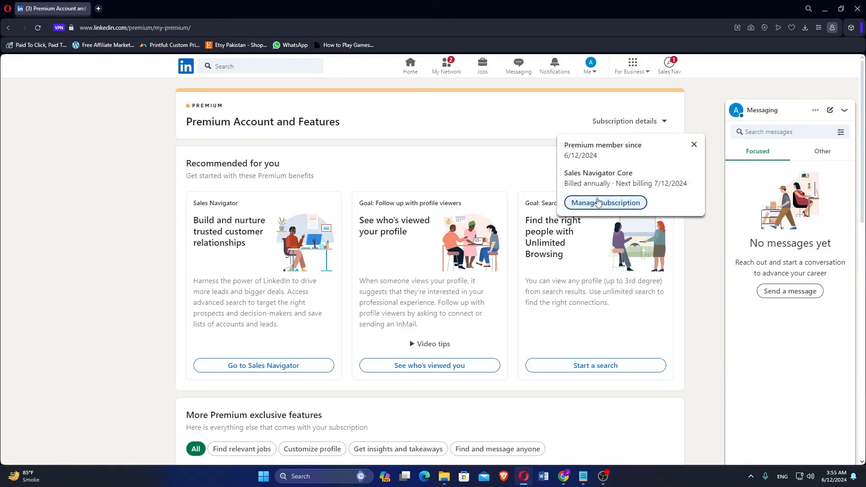
{"action": "mouse_move", "coordinate": [601, 203]}
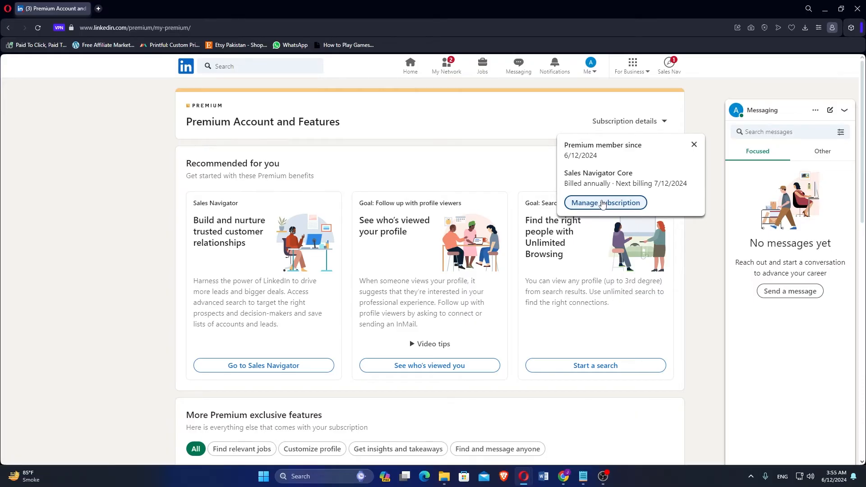
{"action": "left_click", "coordinate": [605, 203]}
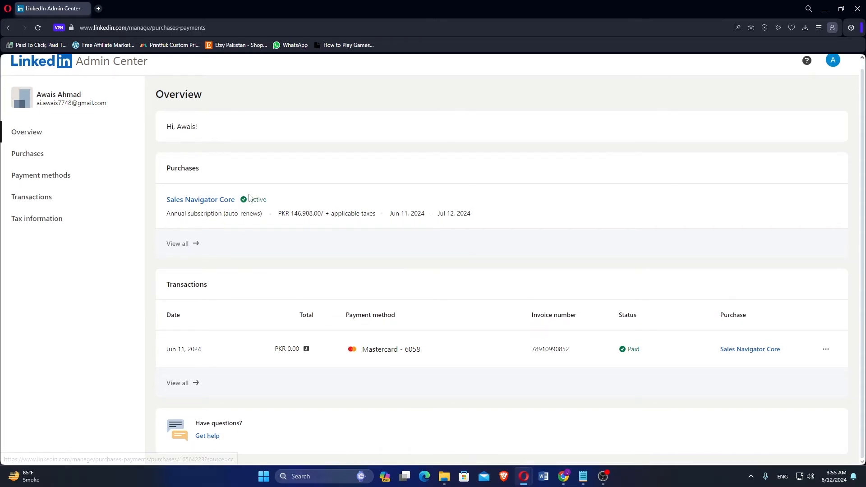
{"action": "left_click", "coordinate": [825, 349]}
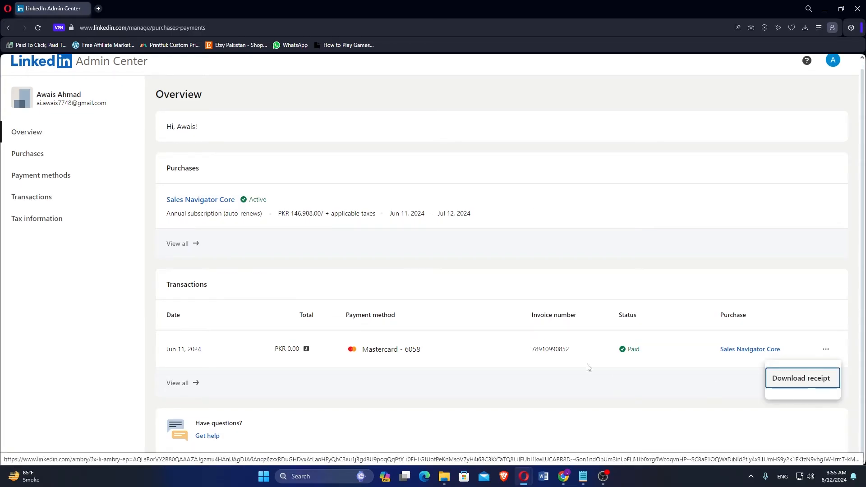
{"action": "left_click", "coordinate": [32, 197]}
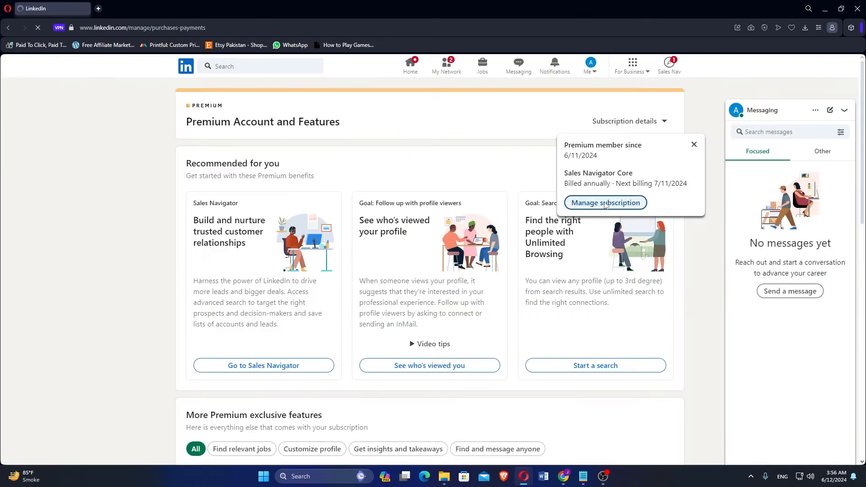
{"action": "left_click", "coordinate": [605, 203]}
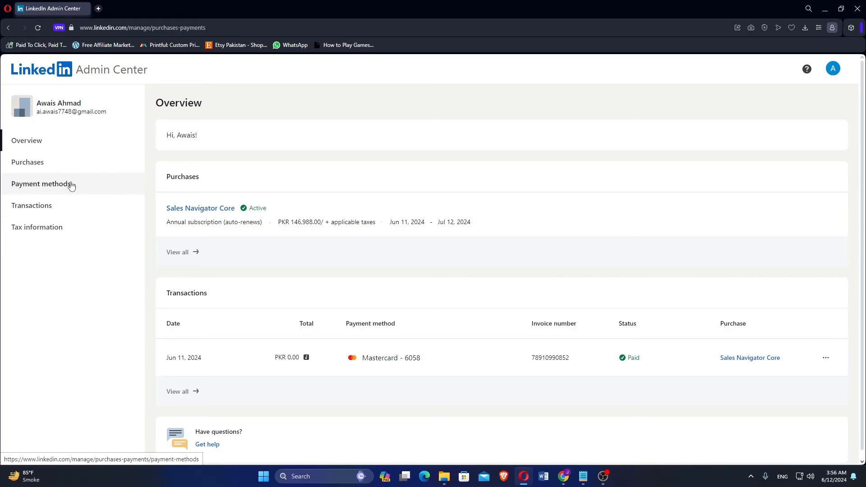
{"action": "left_click", "coordinate": [27, 162]}
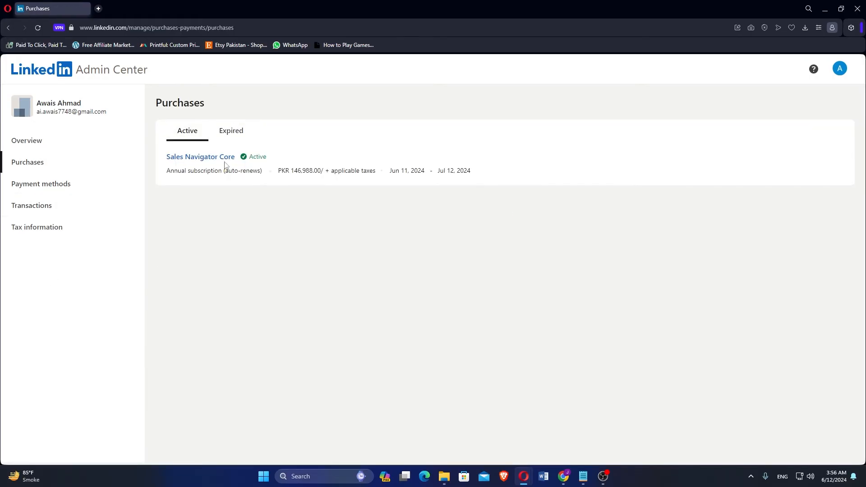
{"action": "mouse_move", "coordinate": [240, 178]}
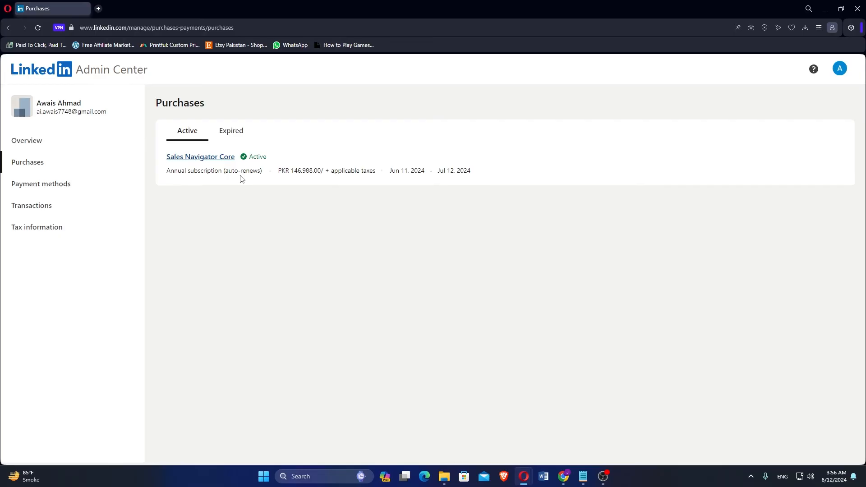
Open the Sales Navigator Core purchase details with the free trial active until Jul 12, 2024
{"action": "left_click", "coordinate": [200, 156]}
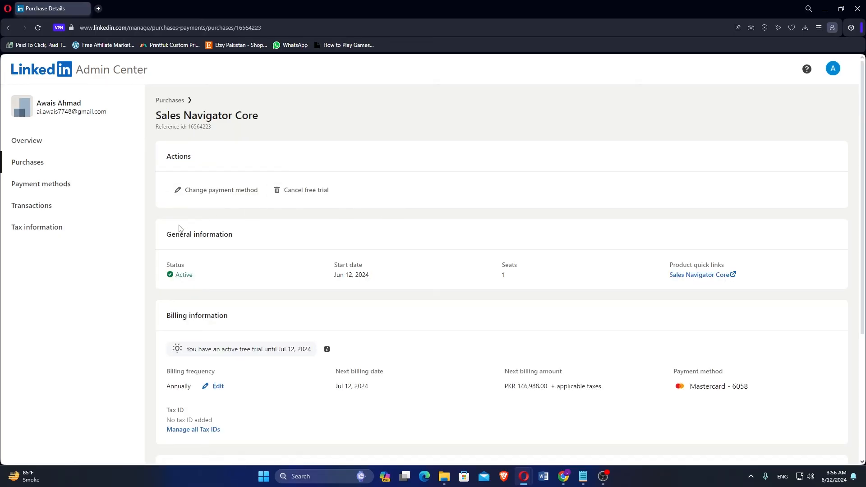
{"action": "mouse_move", "coordinate": [307, 189]}
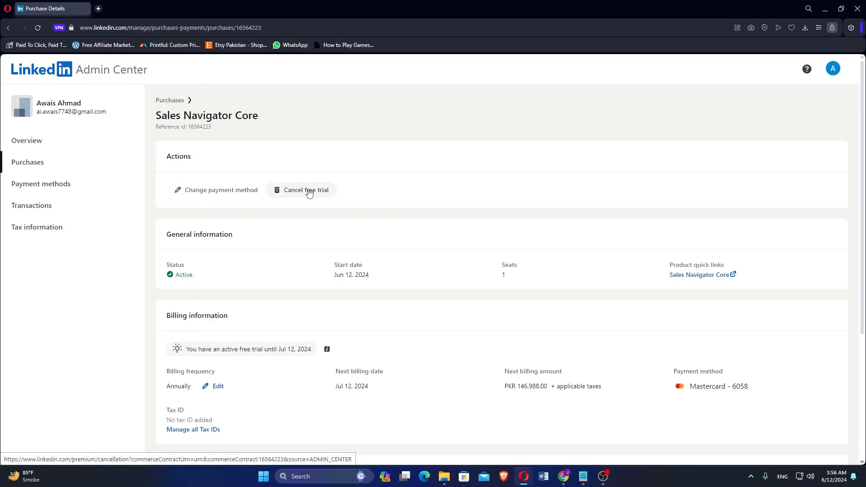
Choose Cancel free trial under Actions to reach the Premium cancellation page
{"action": "left_click", "coordinate": [306, 190]}
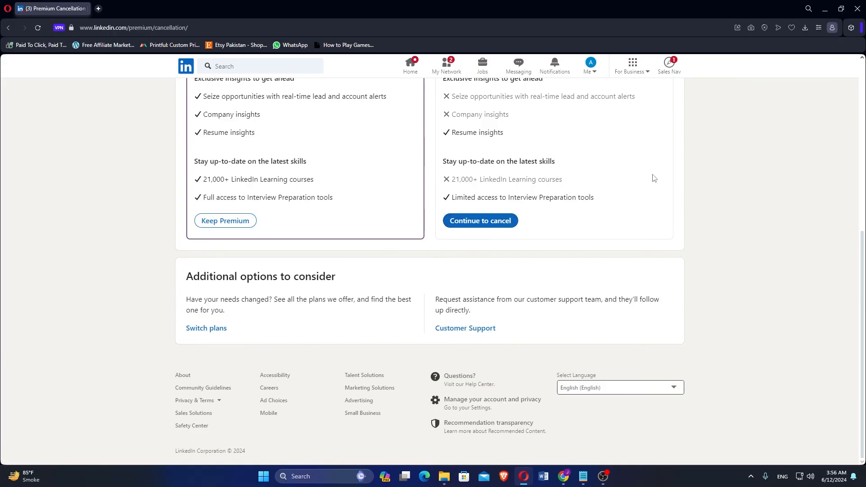
{"action": "mouse_move", "coordinate": [737, 148]}
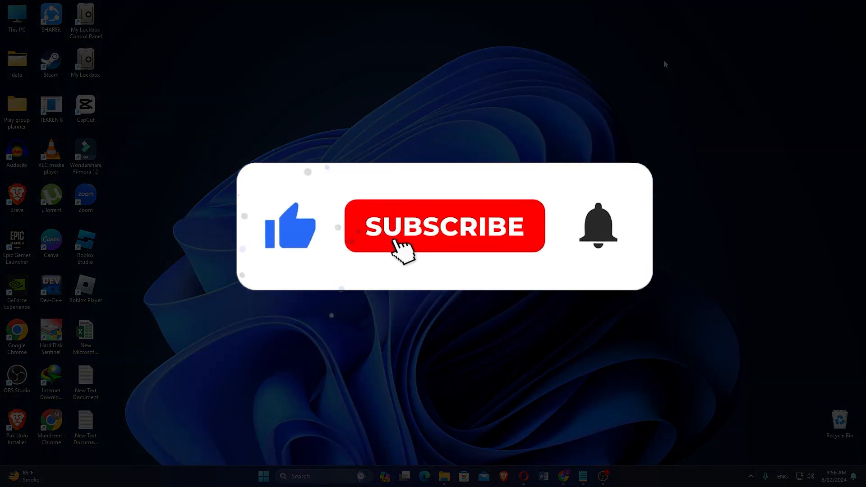
{"action": "left_click", "coordinate": [444, 226]}
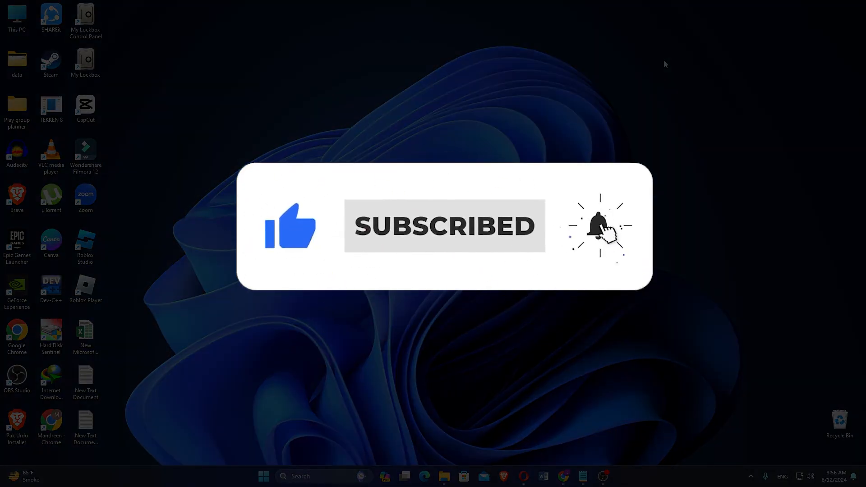